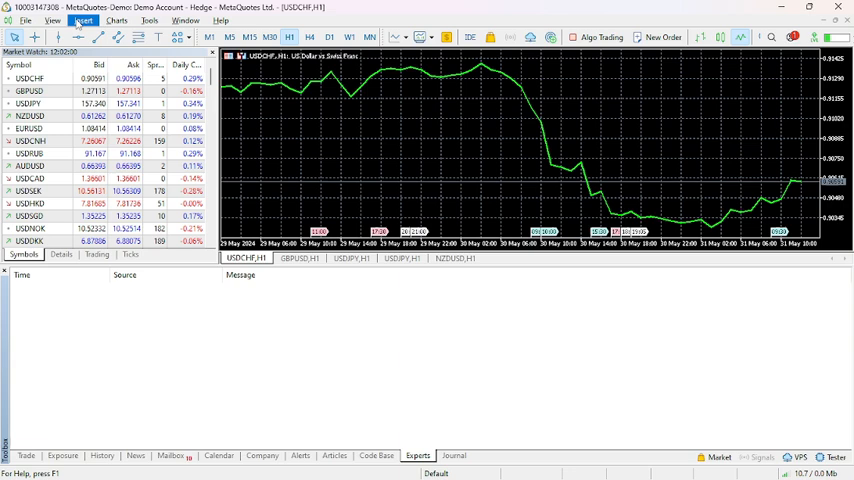
Step: Show the Trend indicators submenu under Insert > Indicators for the USDCHF chart
click(83, 20)
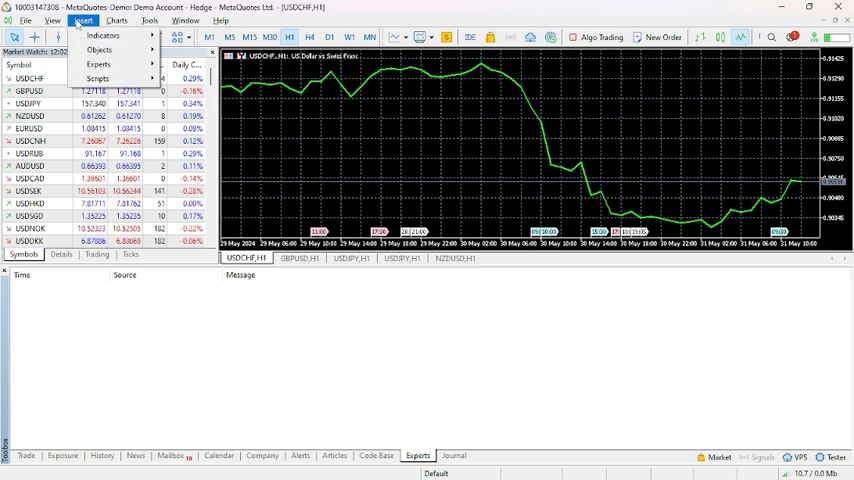
click(103, 35)
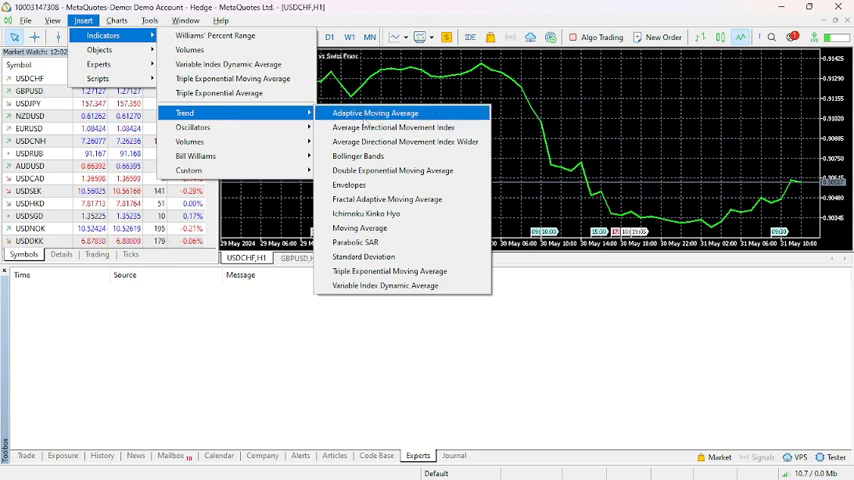
Step: Add the Adaptive Moving Average with default settings and red style to the chart
click(375, 112)
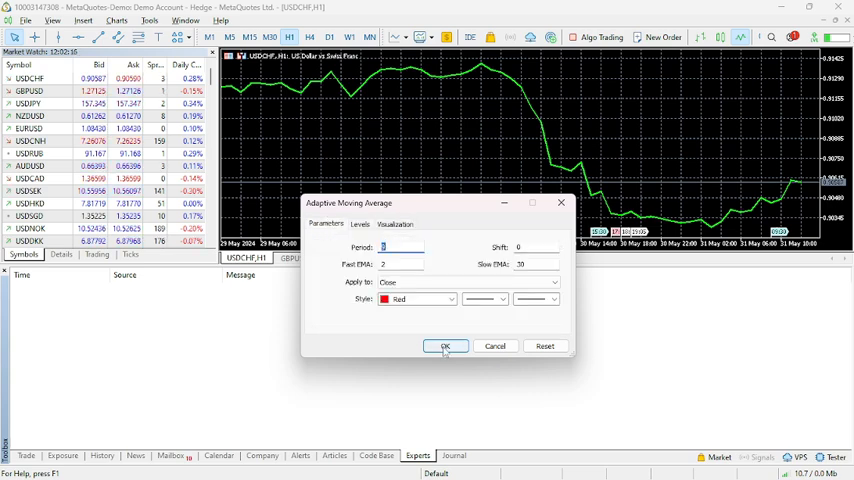
click(445, 346)
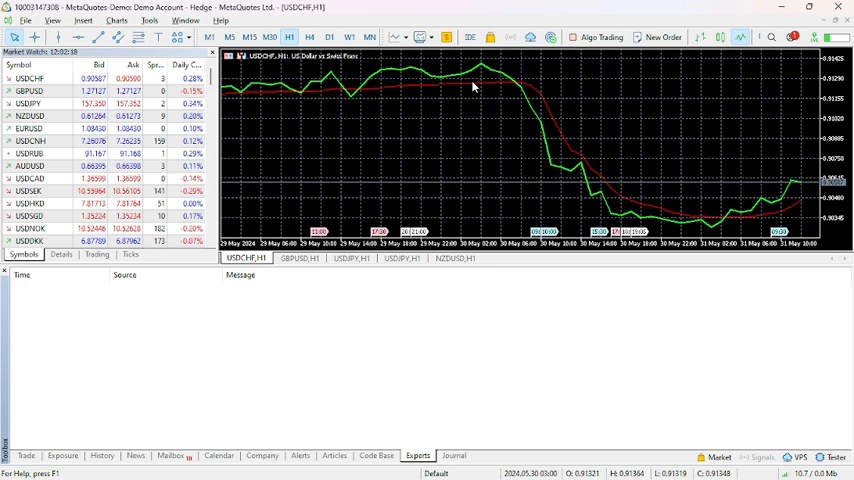